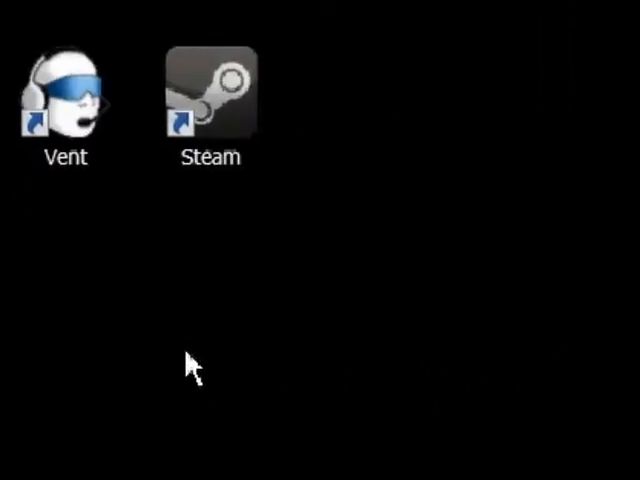
Open the Start menu and browse its All Programs entries toward Control Panel
left_click(40, 444)
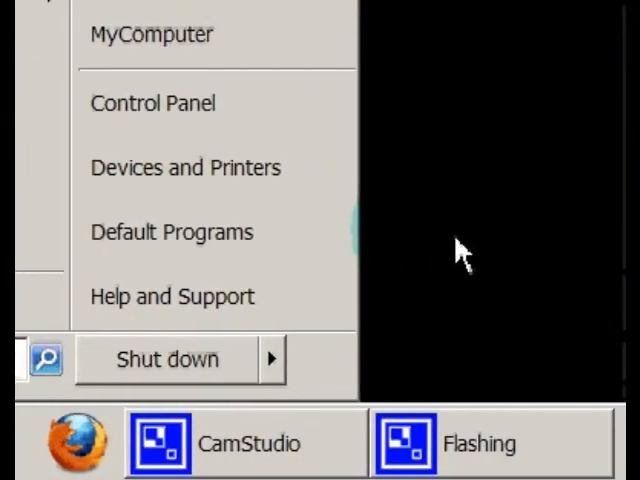
left_click(153, 302)
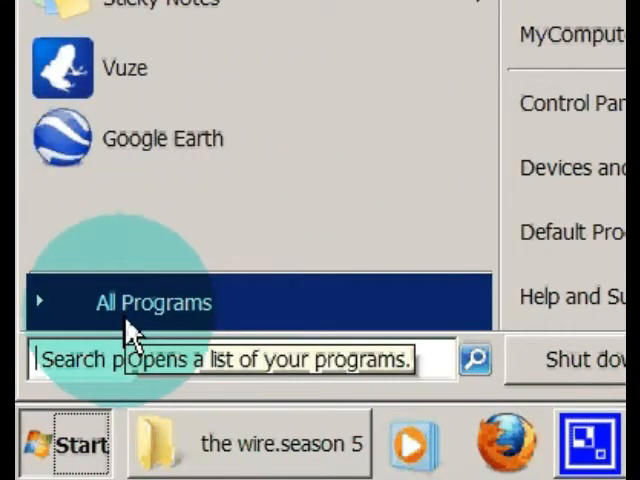
left_click(154, 302)
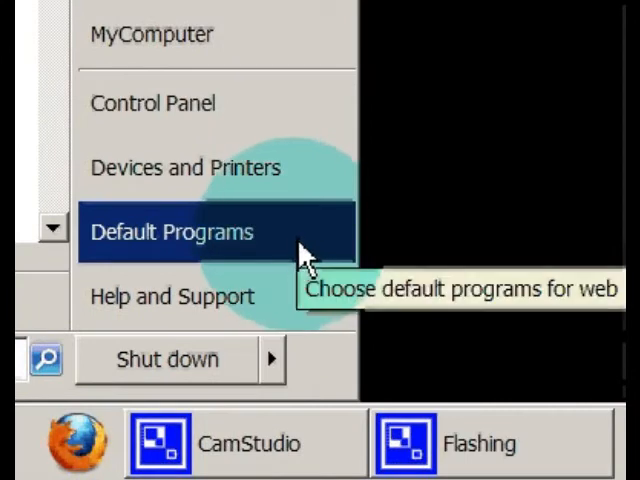
mouse_move(295, 260)
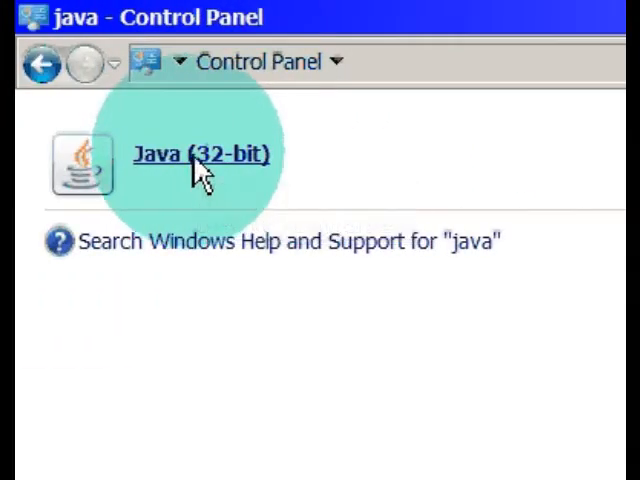
mouse_move(333, 258)
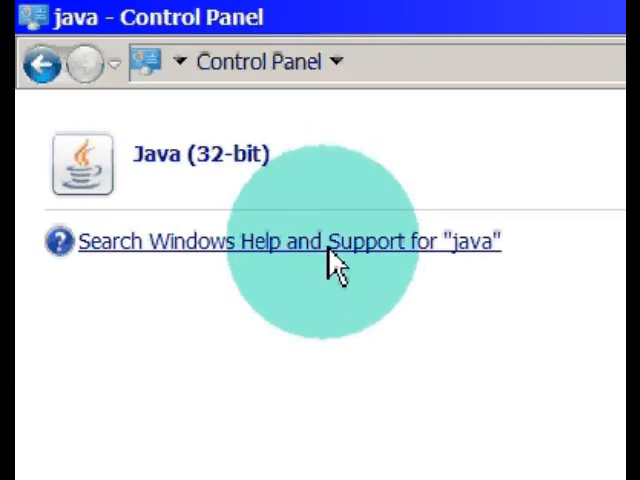
Open the Java (32-bit) Control Panel from the 'java' search results
left_click(290, 241)
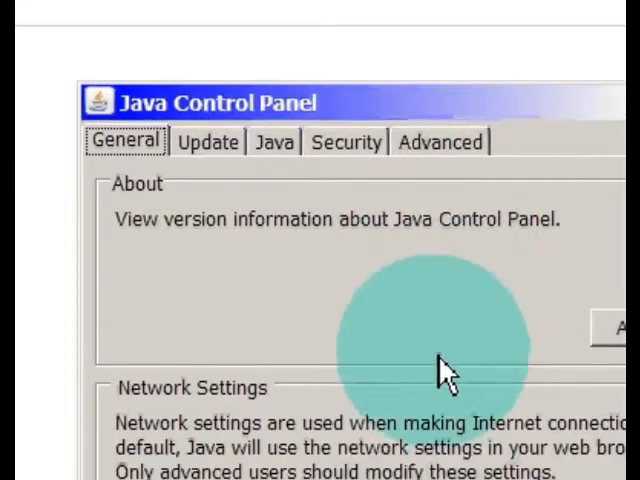
scroll("down", 3)
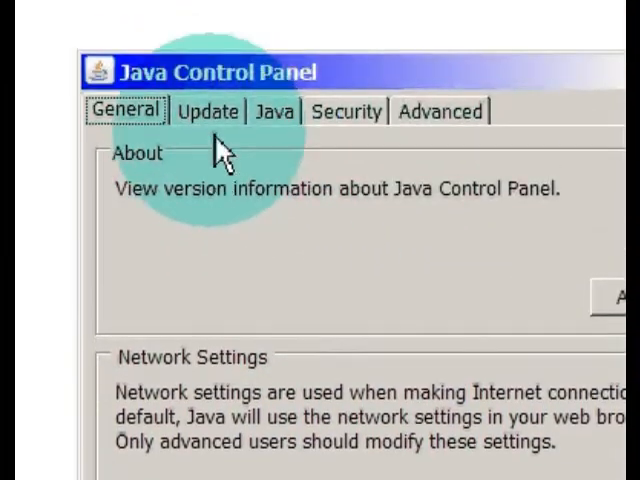
left_click(438, 140)
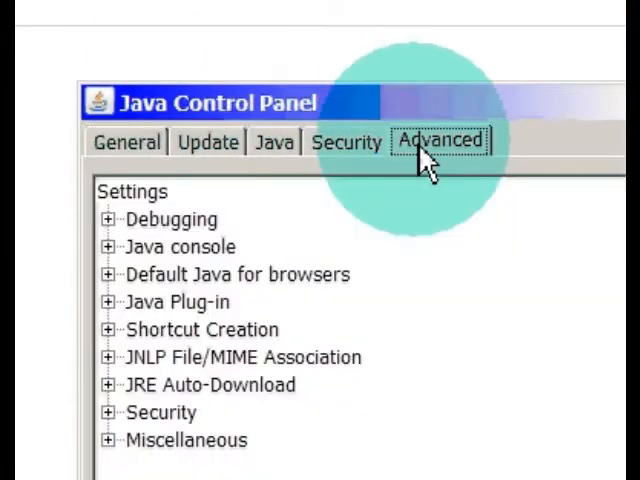
left_click(345, 141)
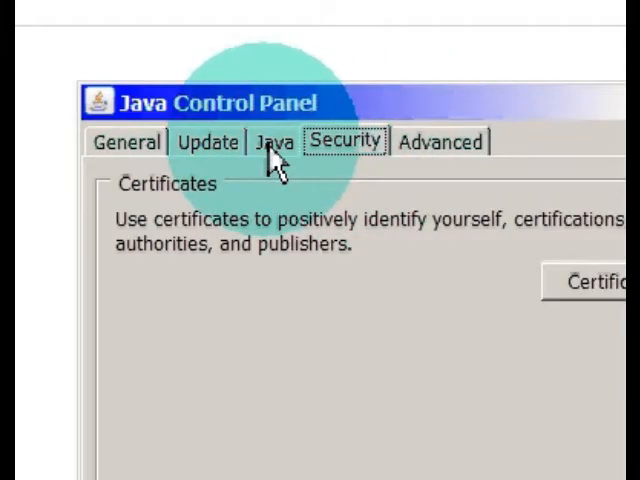
left_click(208, 142)
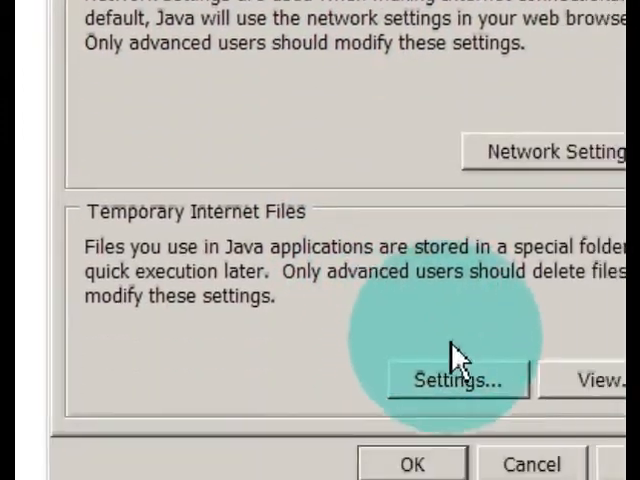
Delete Java's temporary files, including applets, trace and log files, and confirm the settings
left_click(457, 379)
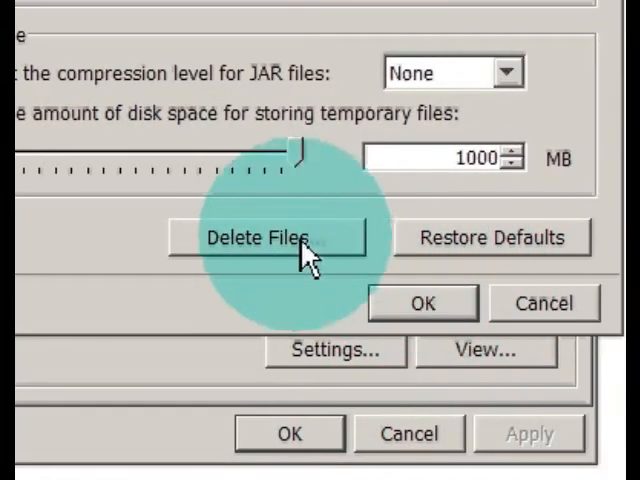
mouse_move(280, 255)
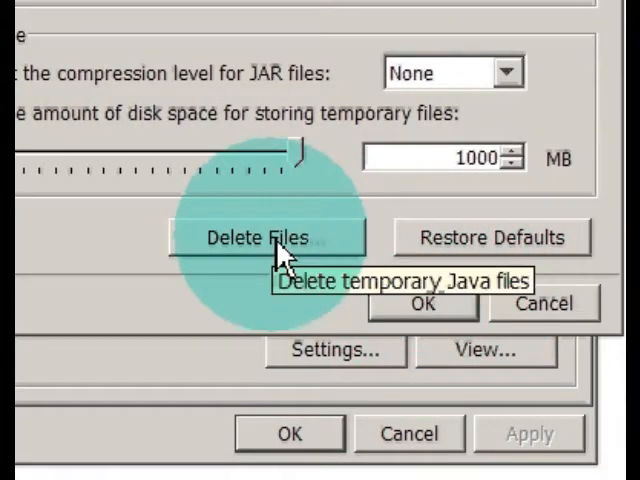
left_click(266, 238)
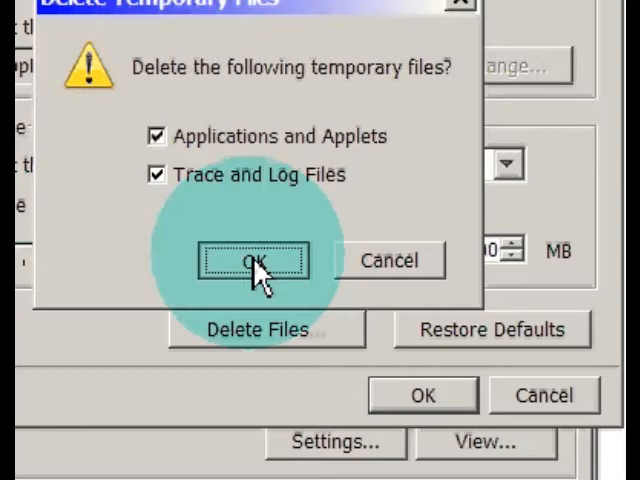
left_click(254, 260)
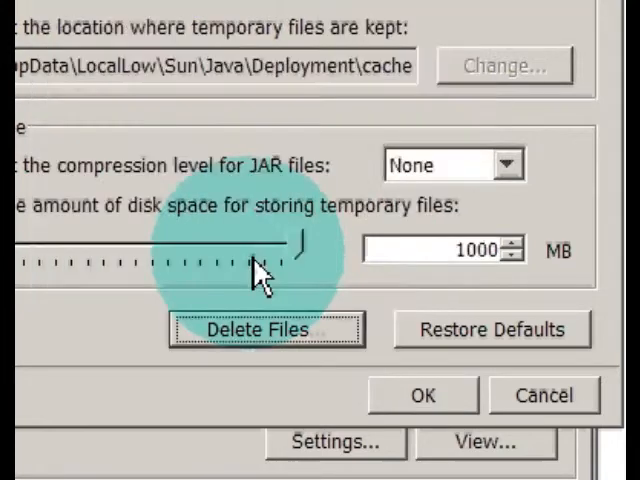
mouse_move(380, 375)
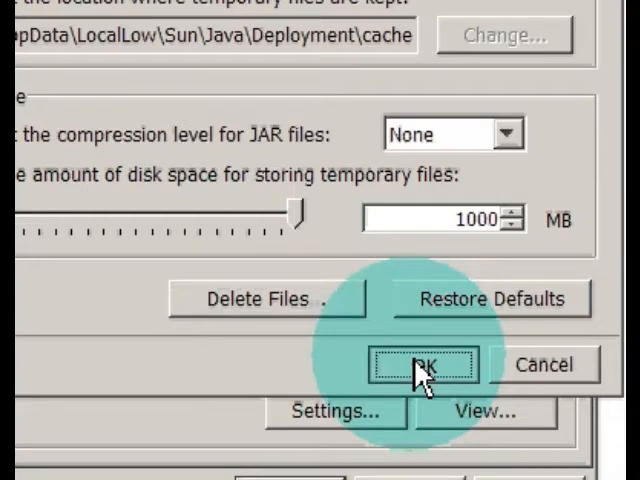
left_click(423, 364)
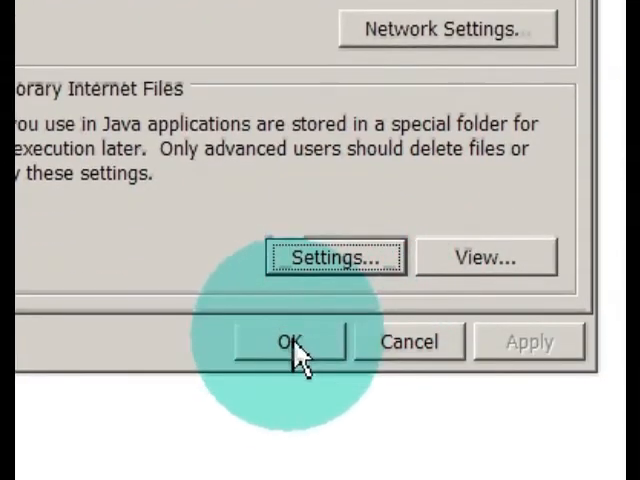
Close the Java Control Panel and open the Start menu
left_click(291, 341)
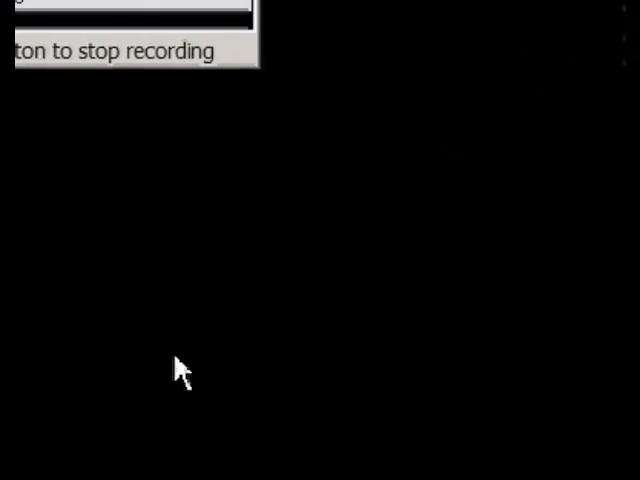
left_click(60, 443)
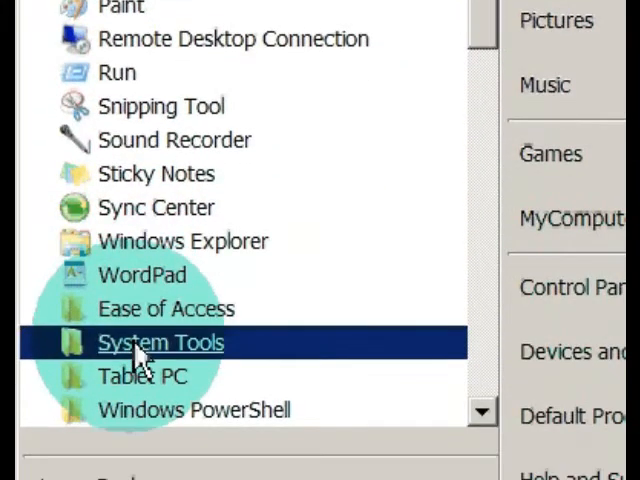
Launch Disk Cleanup from System Tools to calculate freeable space on drive C:
left_click(159, 342)
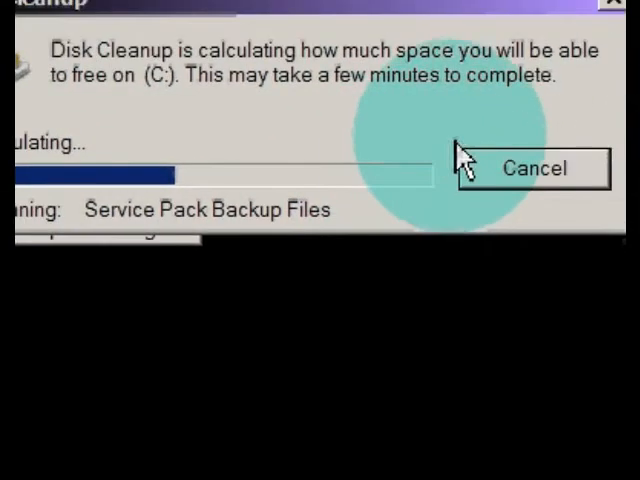
mouse_move(478, 150)
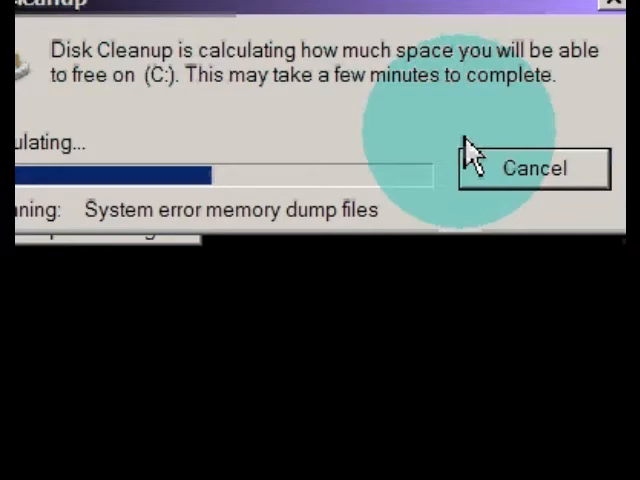
mouse_move(400, 140)
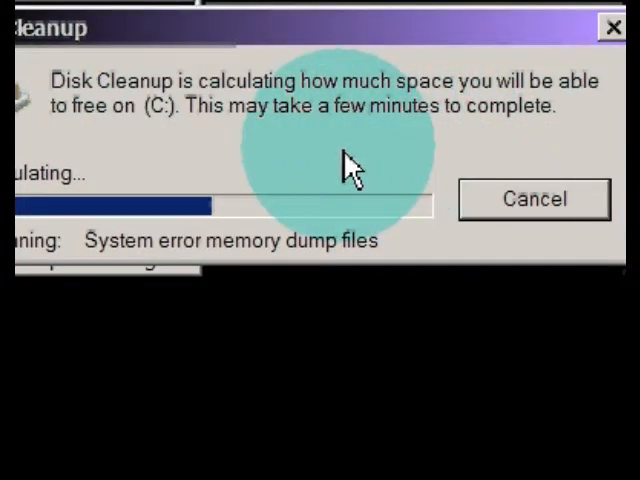
mouse_move(305, 170)
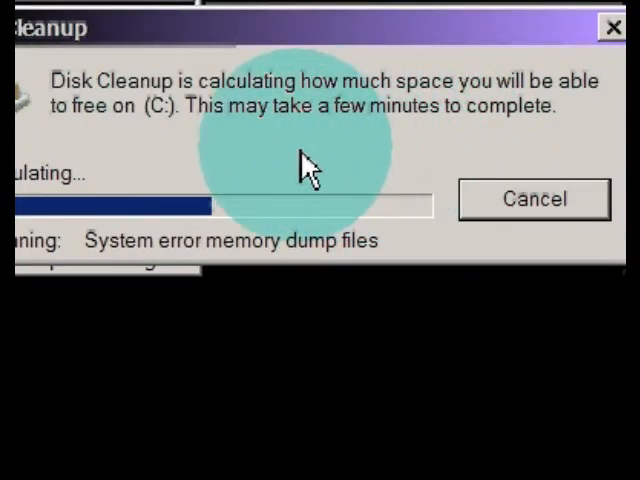
mouse_move(250, 175)
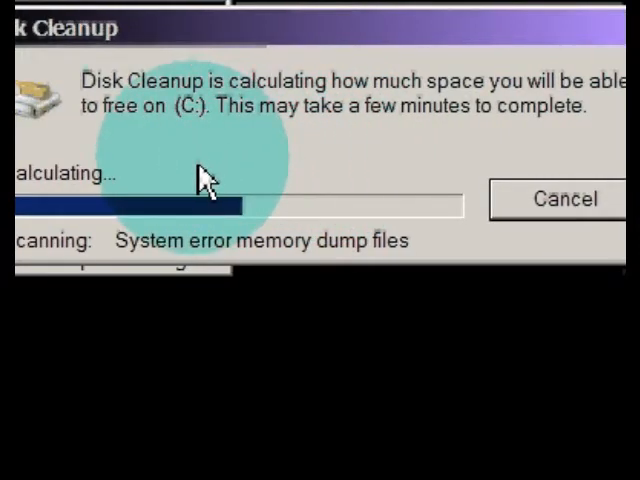
mouse_move(190, 180)
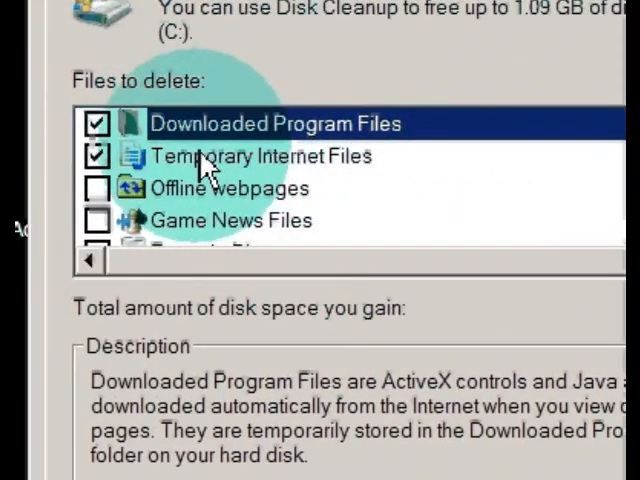
mouse_move(360, 178)
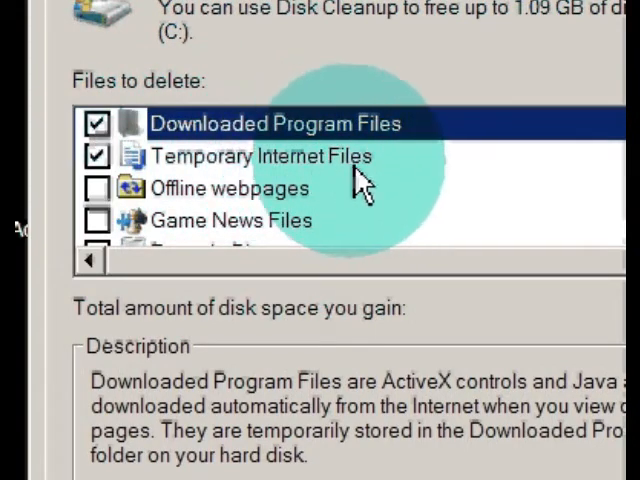
mouse_move(435, 185)
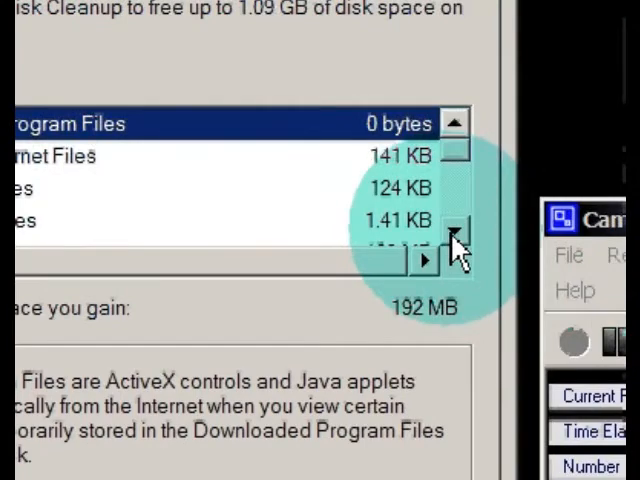
Permanently delete the selected temporary files on drive C: in Disk Cleanup
left_click(455, 230)
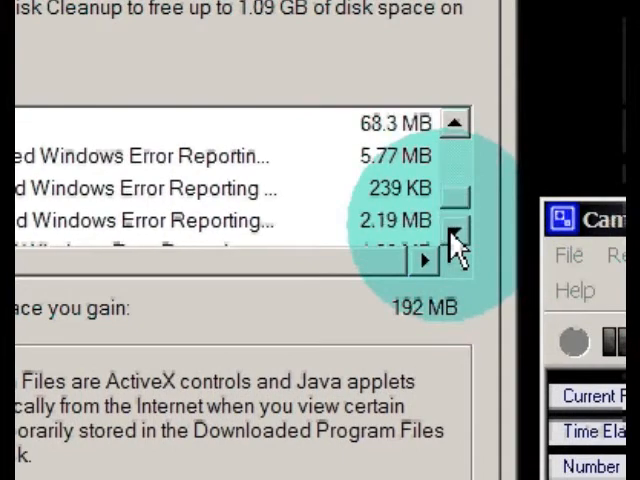
left_click(455, 122)
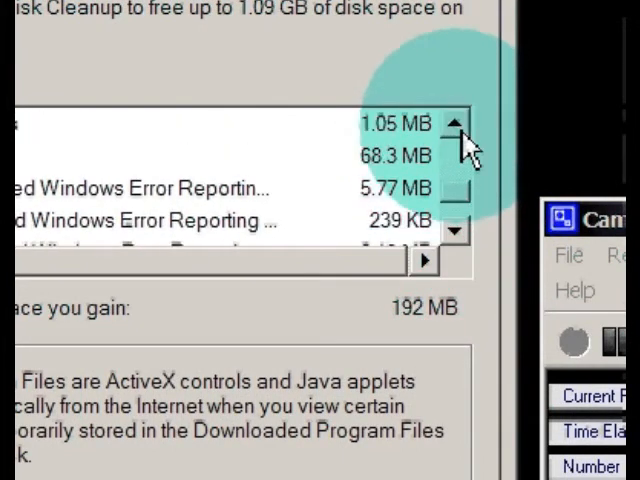
left_click(458, 122)
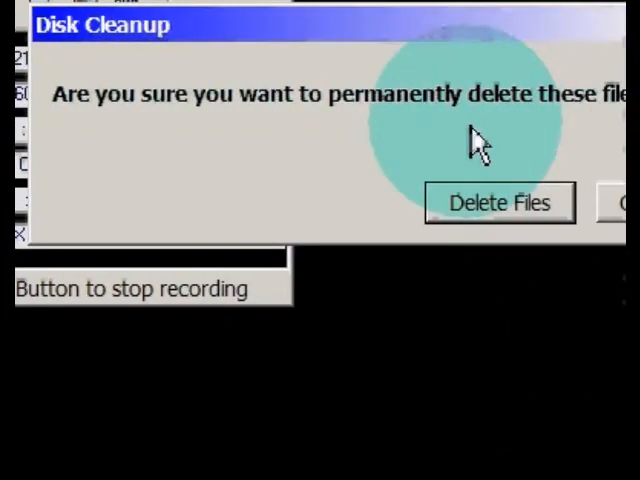
left_click(498, 202)
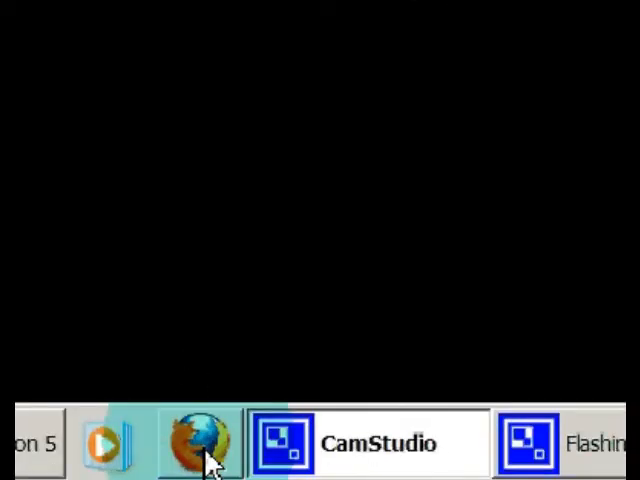
Switch to Firefox and search Google for 'global se' to find Flash Player Settings Manager
left_click(199, 443)
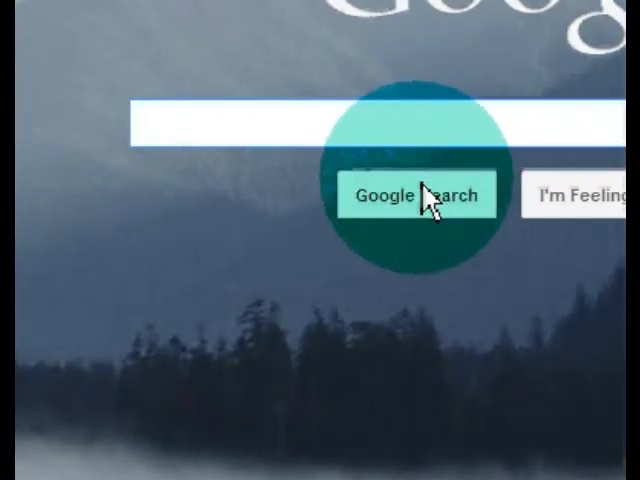
type("global se")
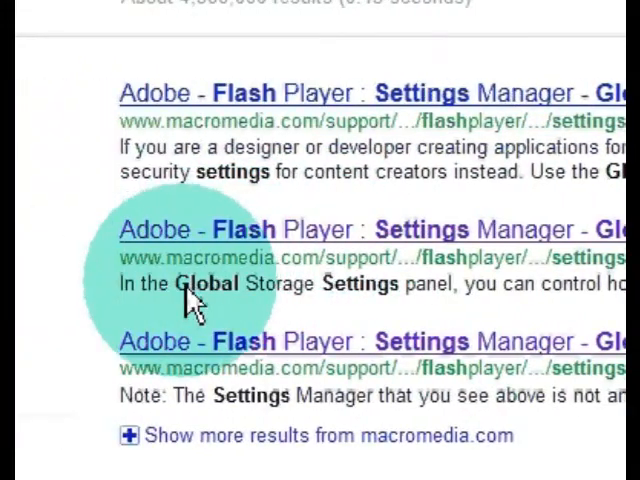
mouse_move(375, 275)
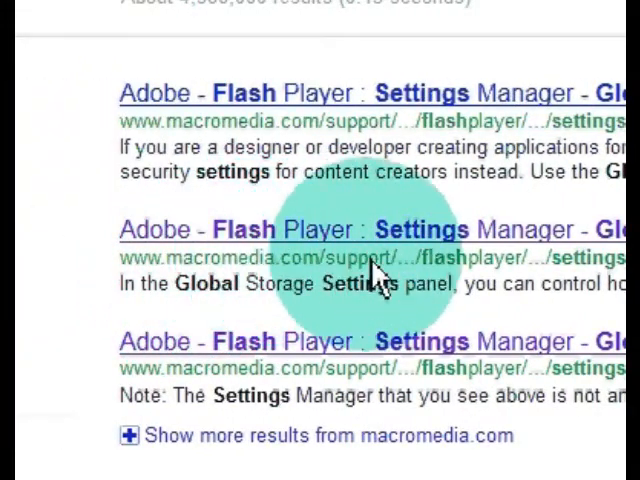
scroll("right", 3)
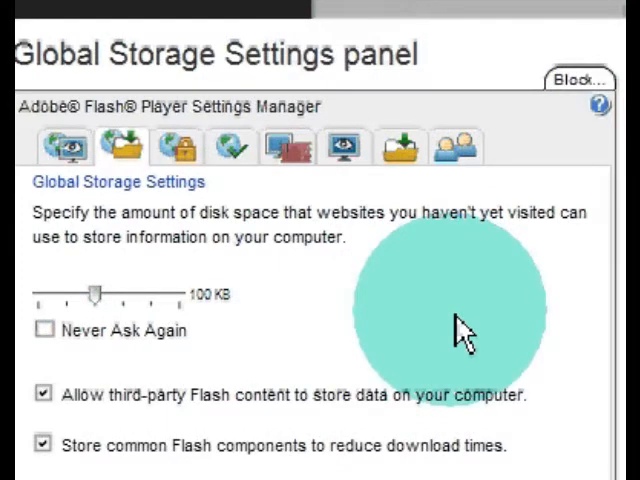
mouse_move(399, 147)
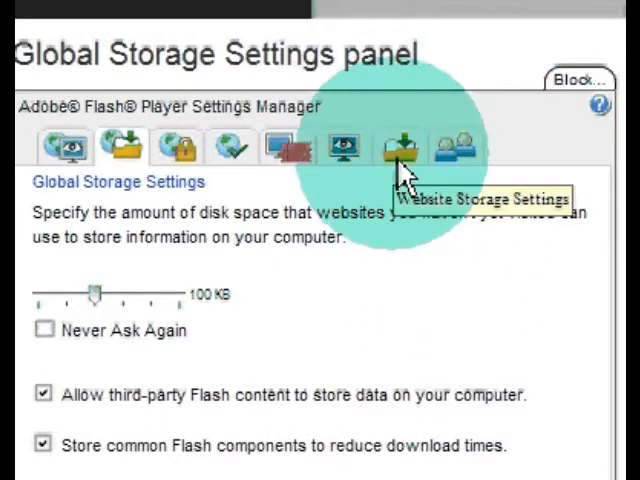
Delete all sites' stored data from the Website Storage Settings panel and confirm
left_click(398, 147)
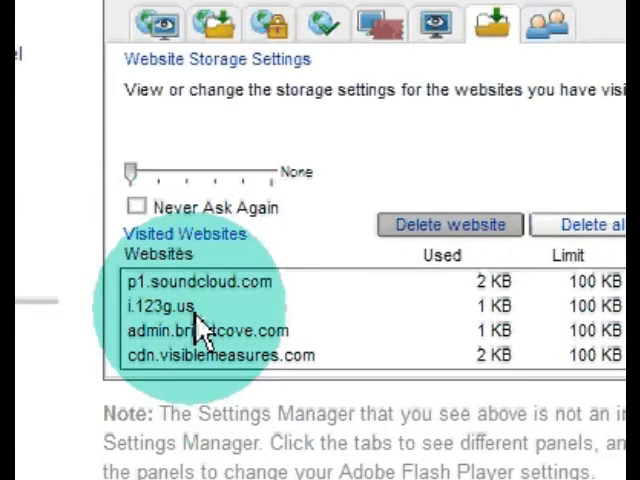
mouse_move(445, 248)
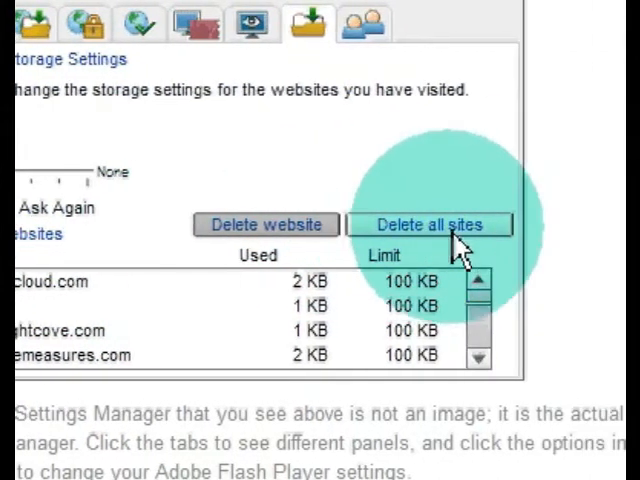
left_click(428, 224)
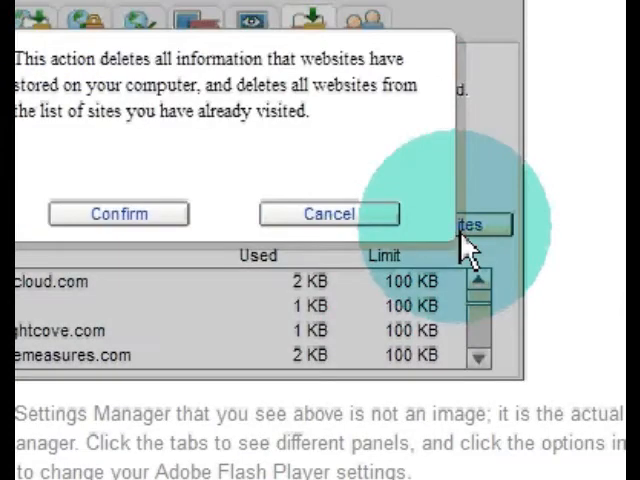
mouse_move(190, 240)
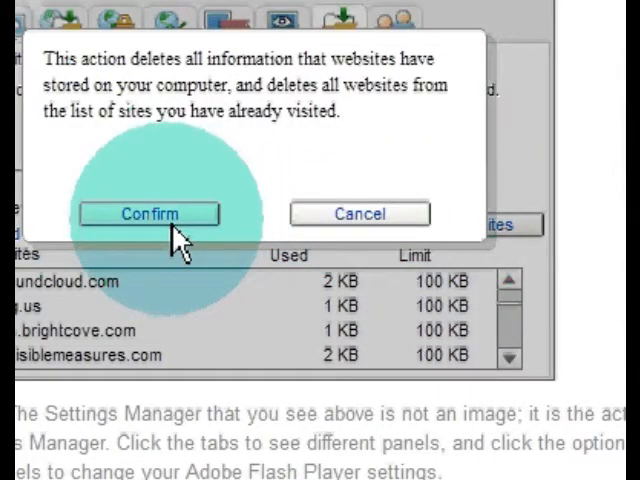
left_click(148, 213)
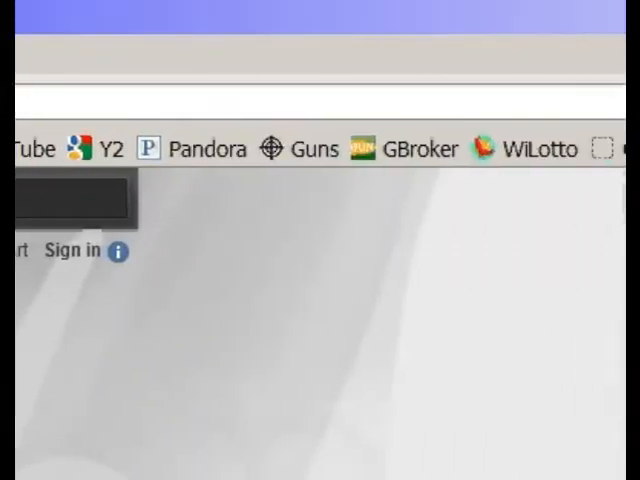
Open Start > All Programs and the AML Free Registry Cleaner folder
left_click(65, 443)
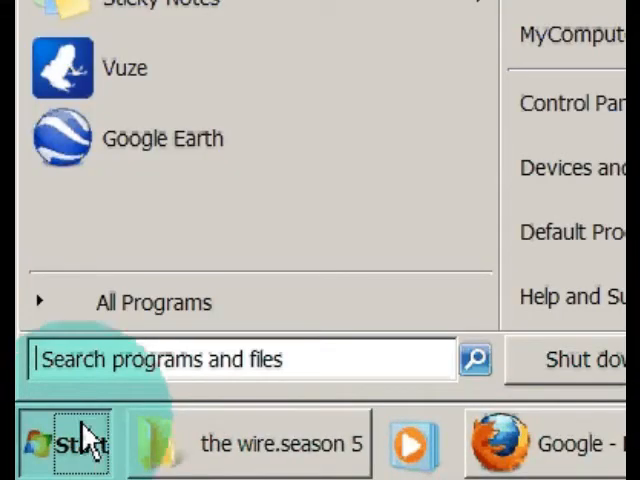
left_click(151, 301)
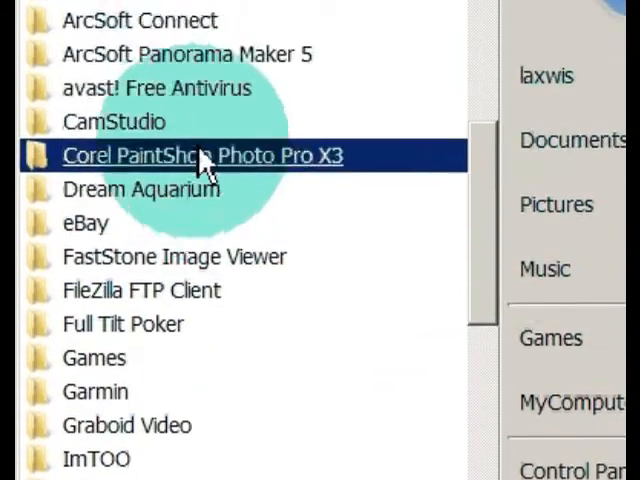
scroll("up", 3)
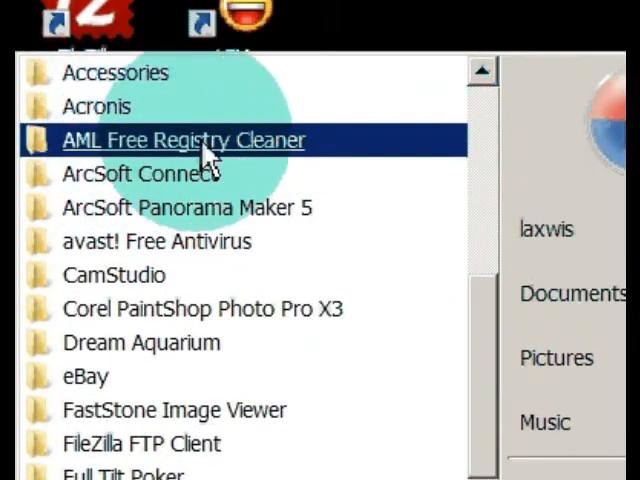
mouse_move(245, 165)
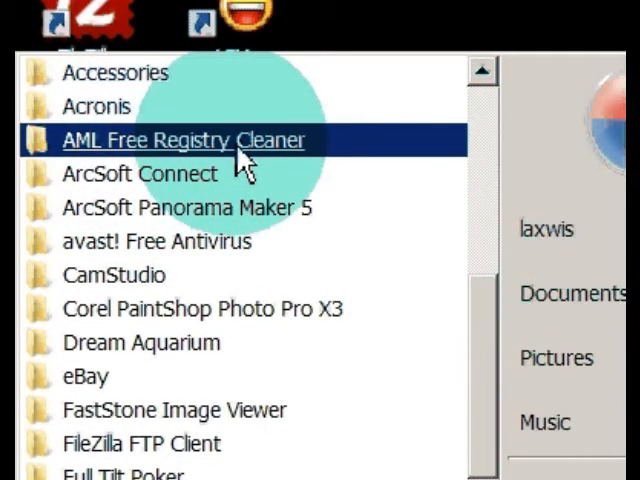
left_click(184, 140)
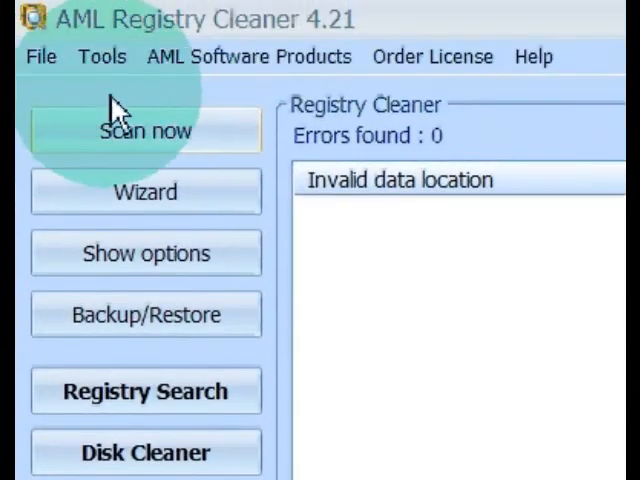
mouse_move(125, 105)
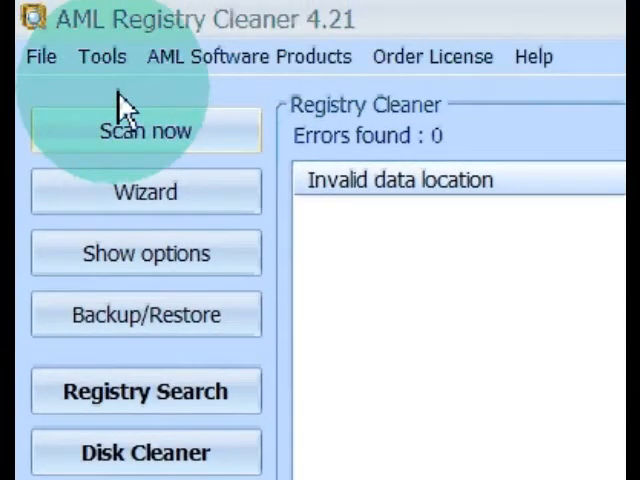
scroll("down", 3)
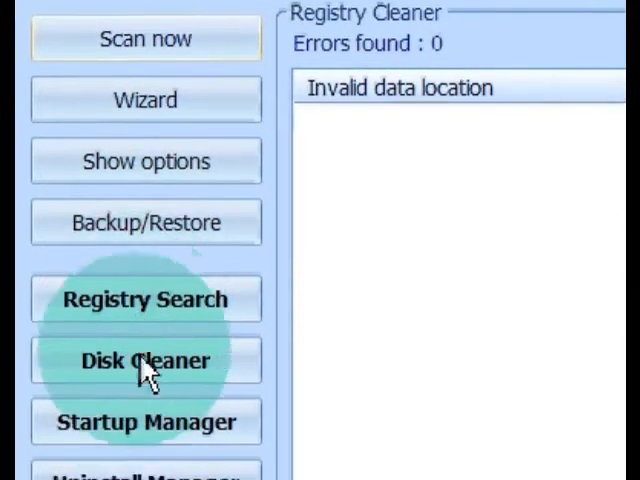
scroll("down", 3)
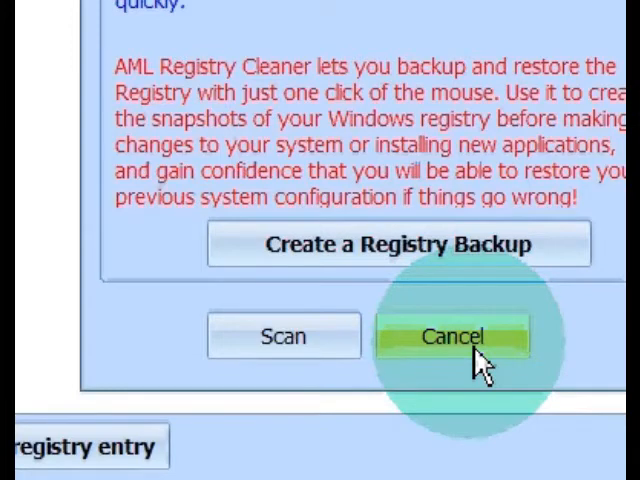
left_click(453, 336)
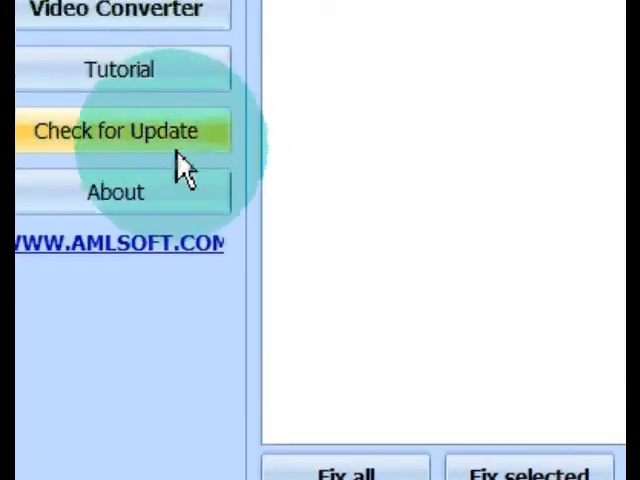
left_click(119, 130)
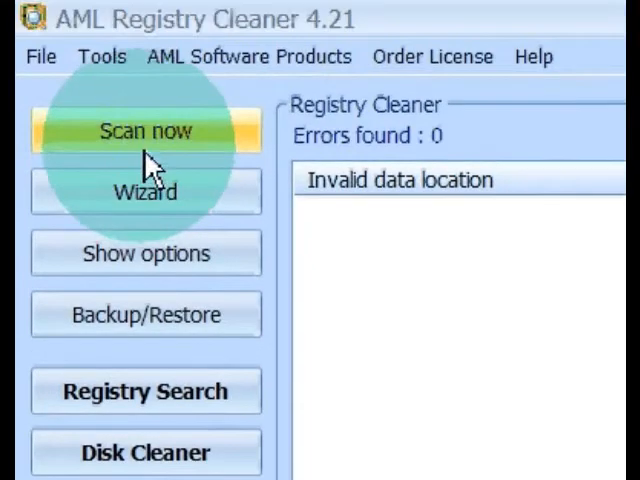
Run the registry scan and scroll through the 52 invalid entries found
left_click(145, 131)
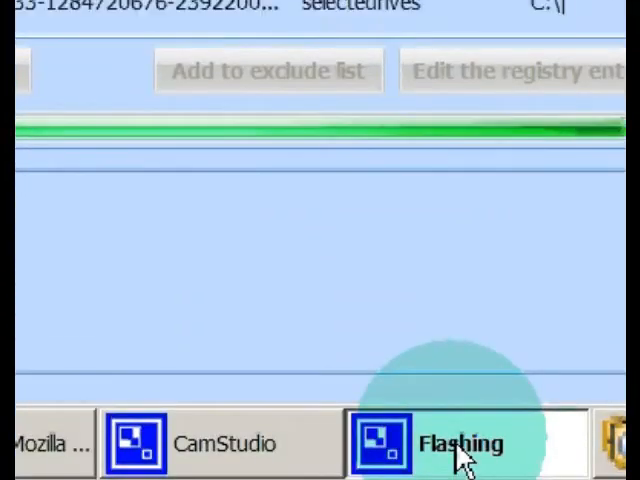
left_click(460, 443)
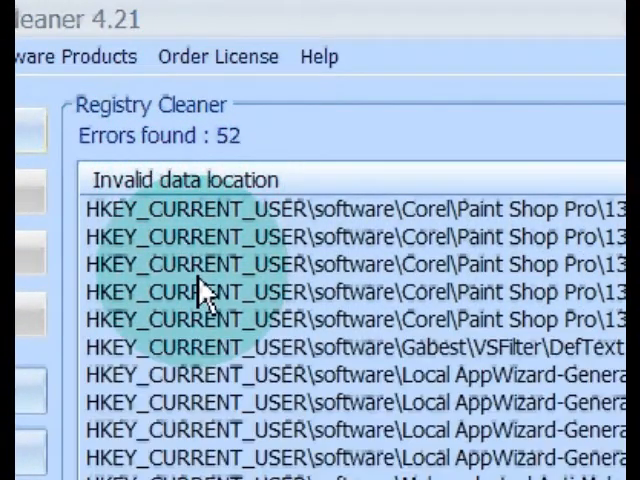
scroll("down", 3)
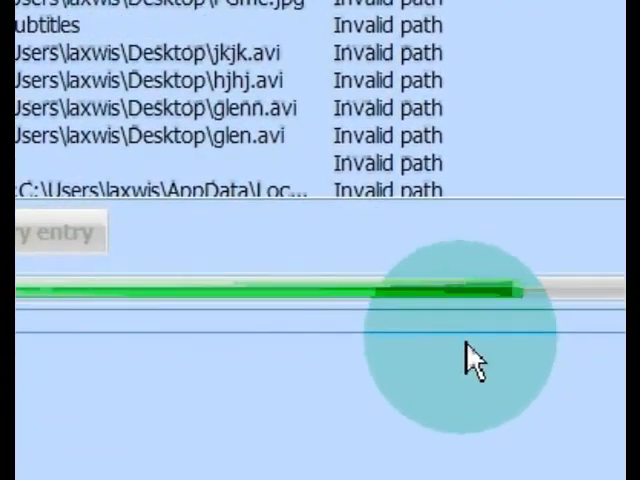
scroll("up", 3)
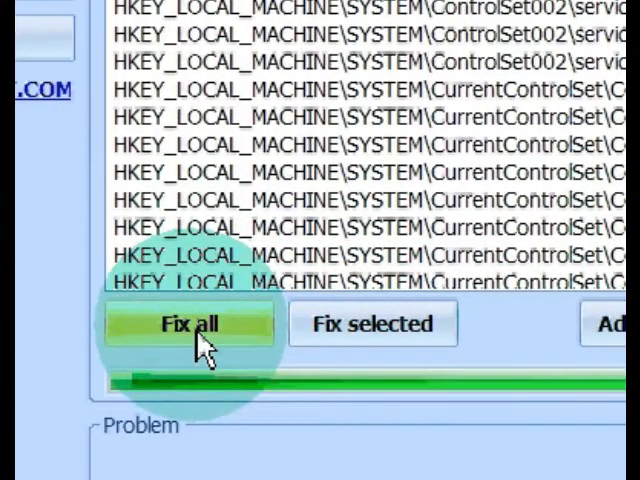
Fix all invalid registry entries AML Registry Cleaner found and confirm their removal
left_click(190, 323)
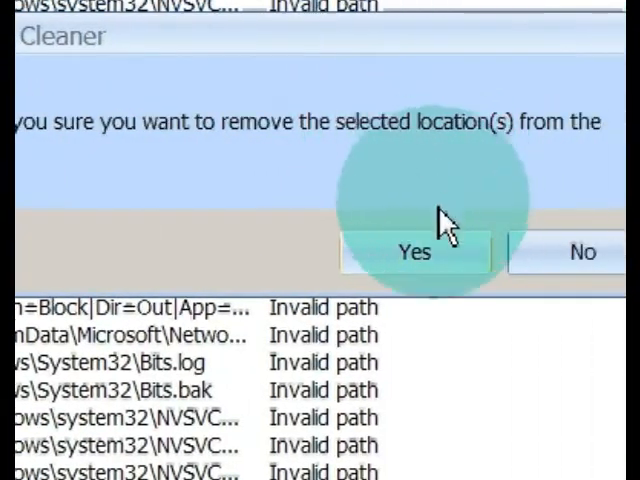
left_click(414, 252)
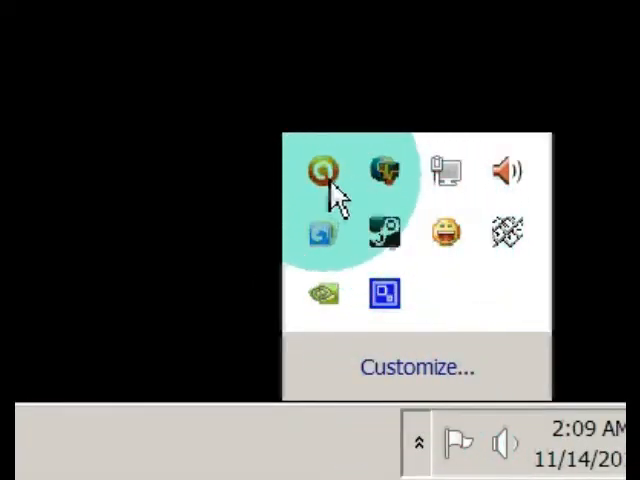
Open the avast! main window from its tray menu and scroll down through it
right_click(322, 172)
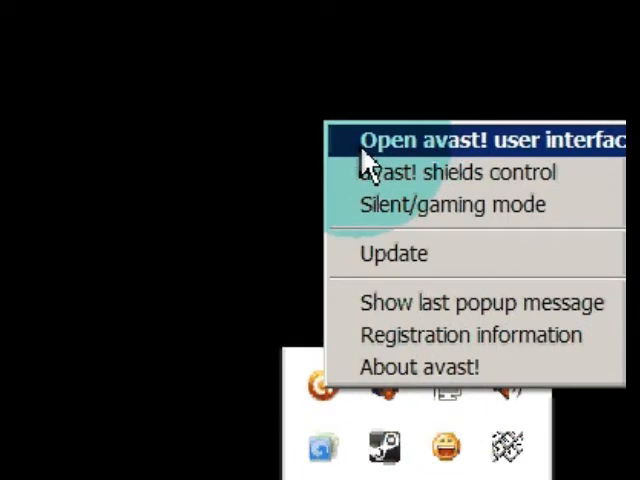
left_click(480, 139)
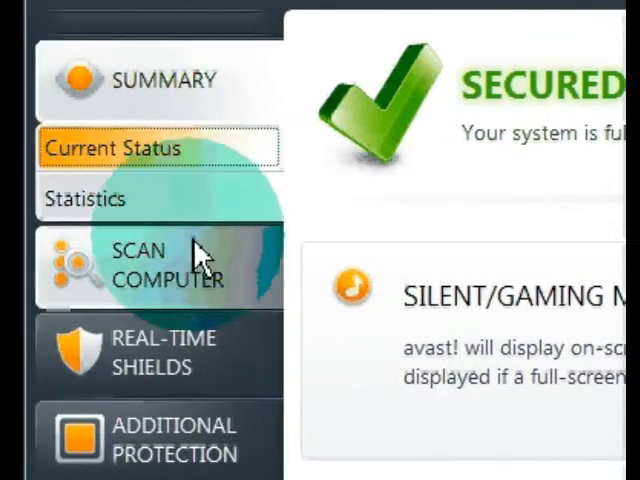
mouse_move(195, 148)
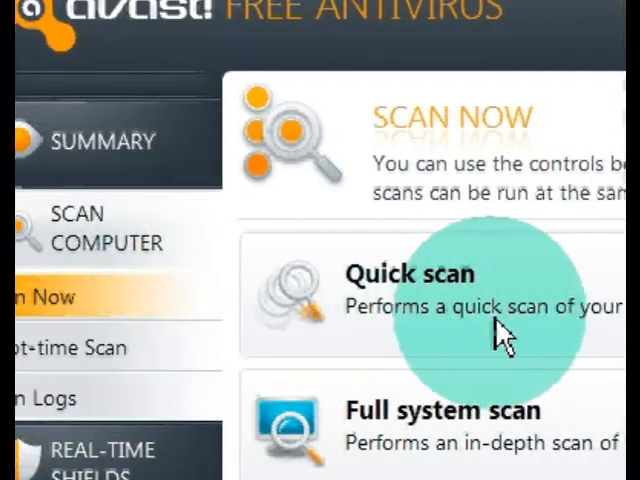
scroll("down", 3)
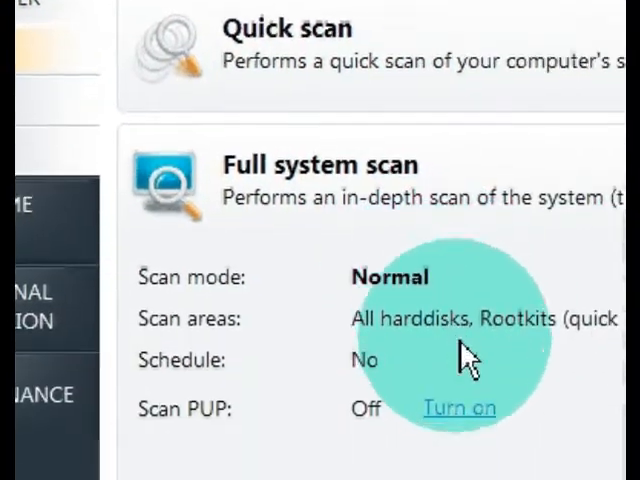
scroll("down", 3)
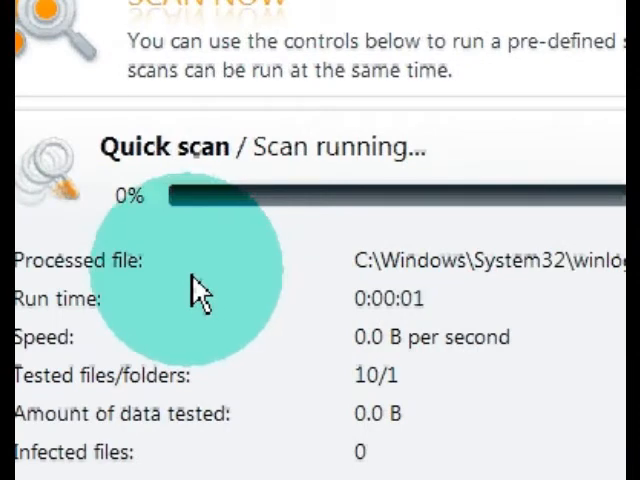
mouse_move(185, 380)
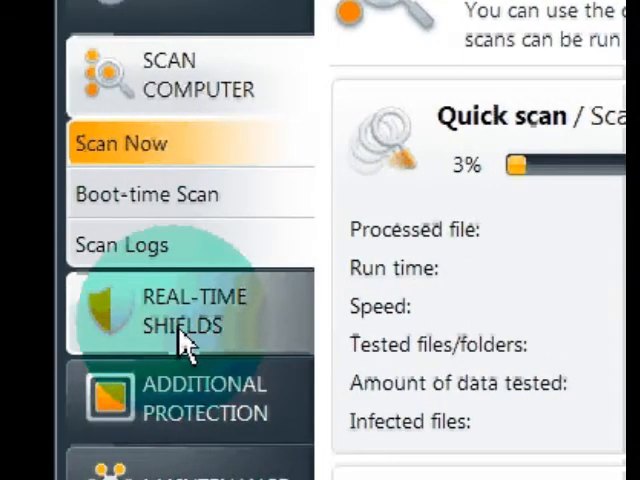
left_click(195, 310)
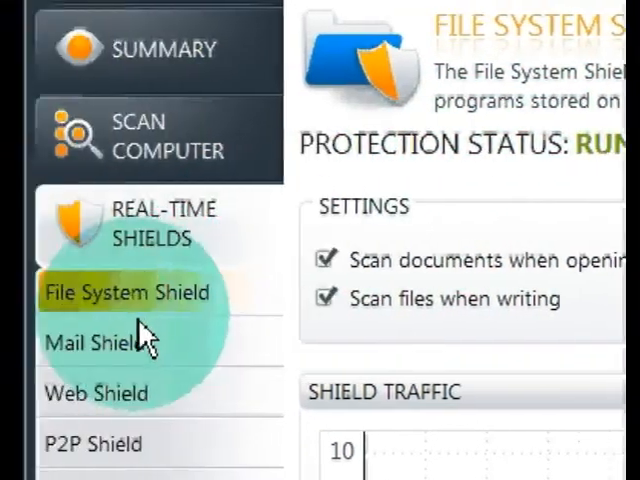
left_click(100, 343)
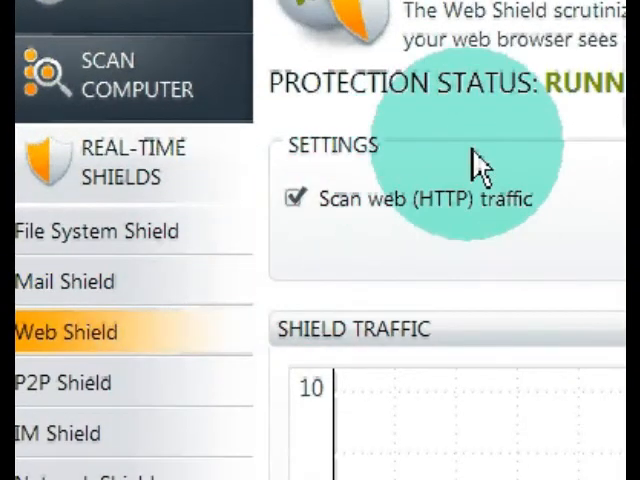
scroll("down", 3)
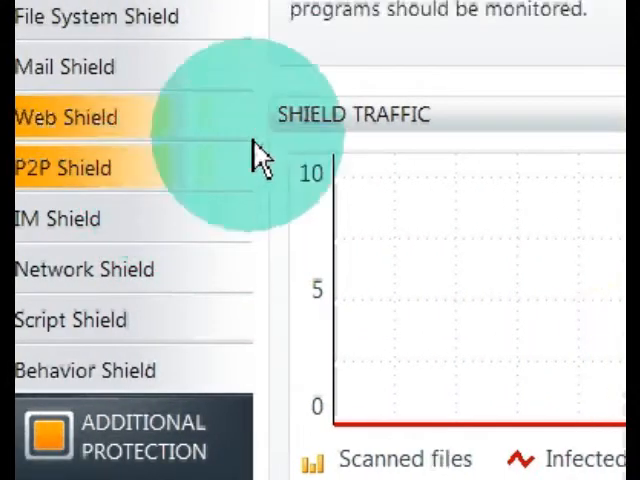
left_click(64, 168)
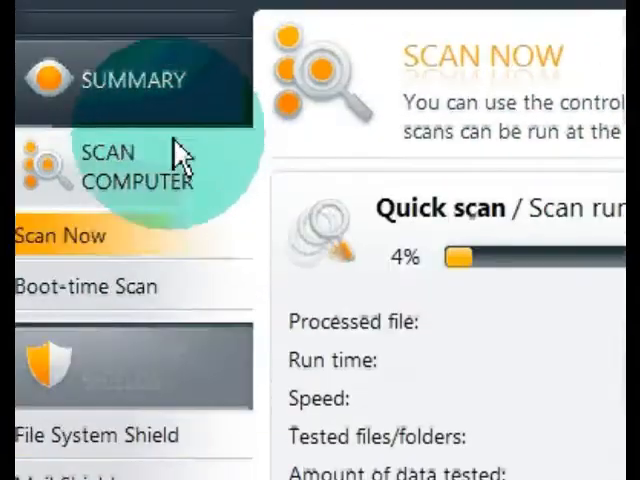
Stop the avast! Quick scan, which reports no threat found, and close avast!
scroll("down", 3)
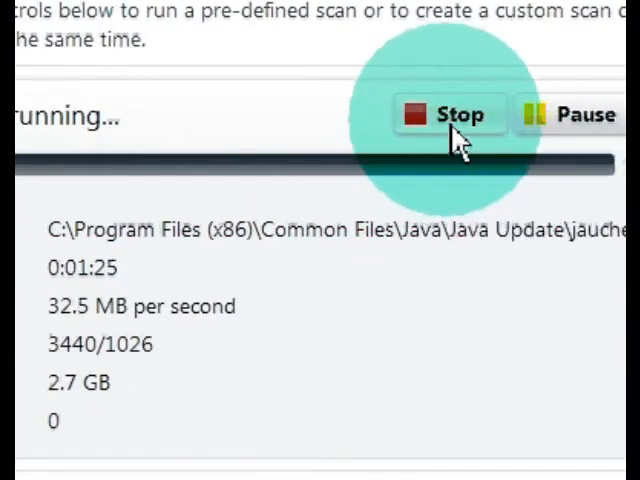
left_click(449, 114)
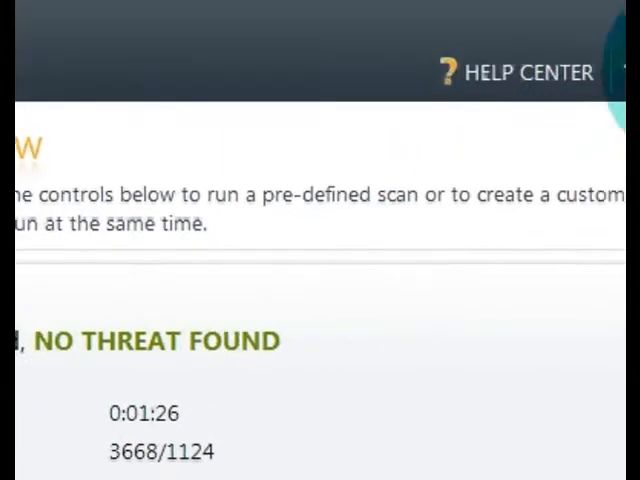
left_click(70, 443)
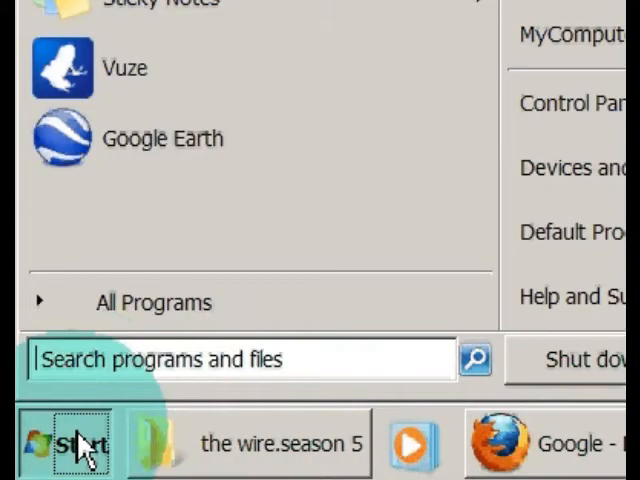
Expand All Programs and open the Malwarebytes' Anti-Malware program group
left_click(152, 301)
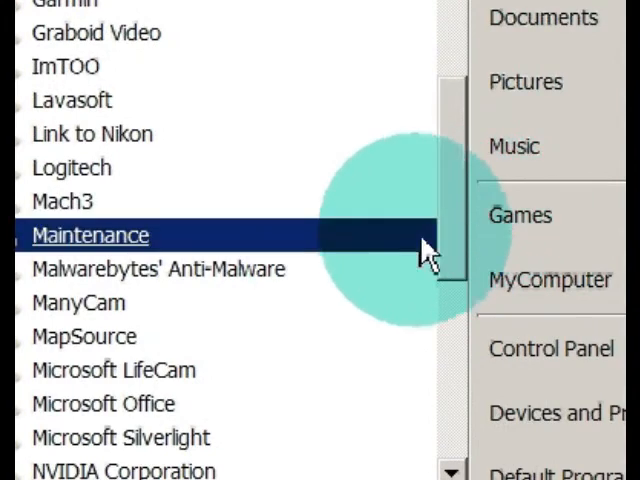
left_click(158, 269)
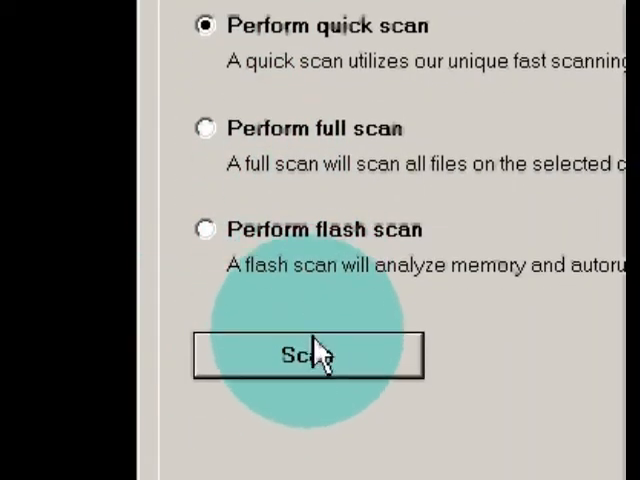
Start the Malwarebytes quick scan, then exit the program mid-scan, confirming with Yes
left_click(307, 355)
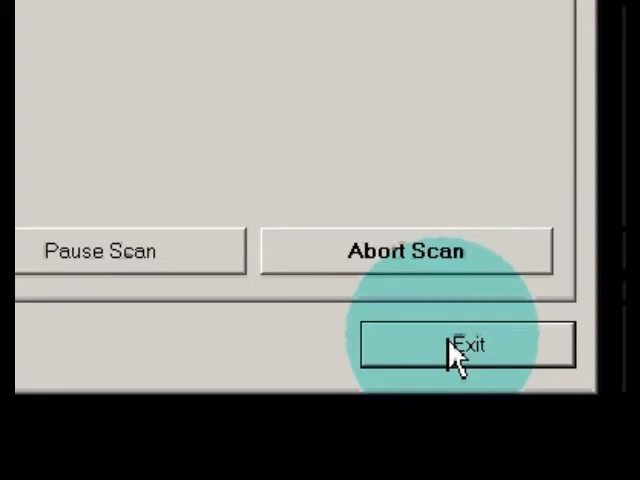
left_click(467, 346)
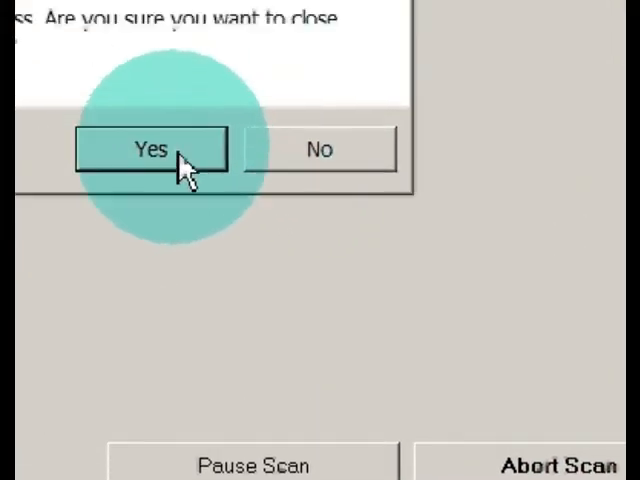
left_click(150, 149)
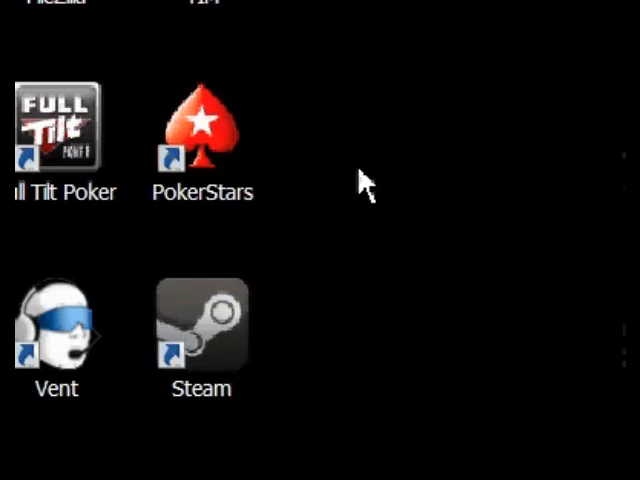
mouse_move(315, 285)
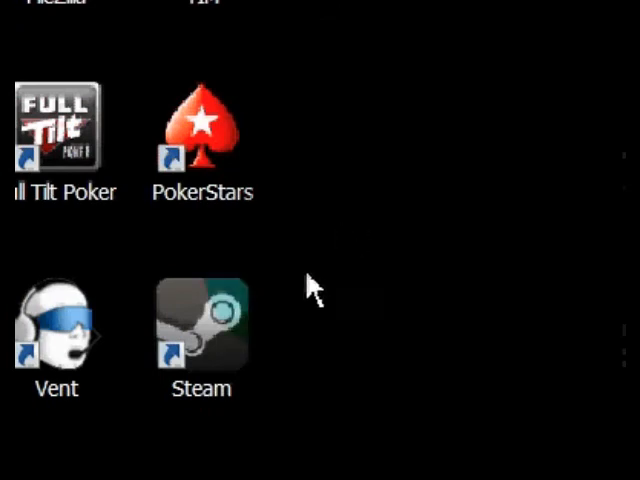
Open Start > All Programs and scroll the program list back up to its top
left_click(80, 443)
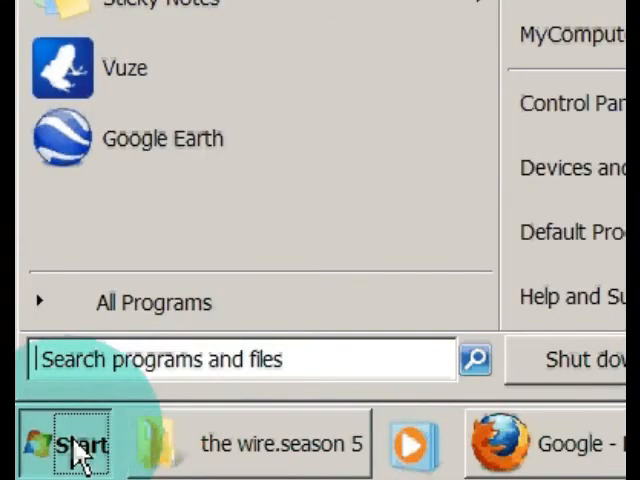
left_click(152, 301)
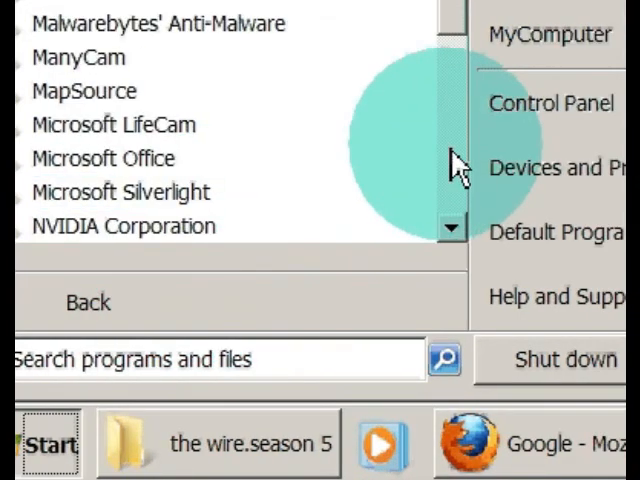
scroll("down", 3)
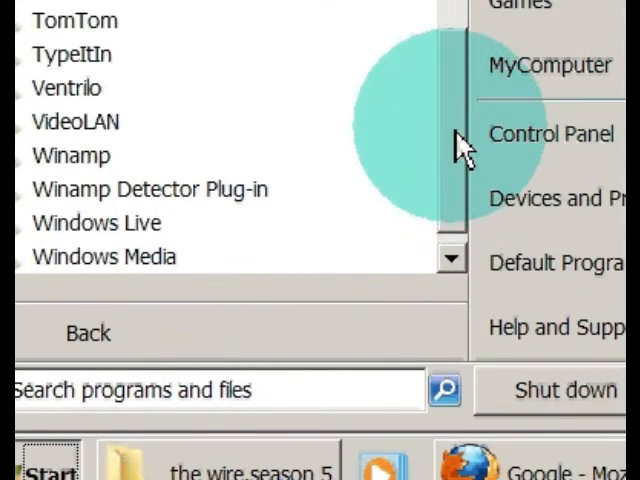
scroll("up", 3)
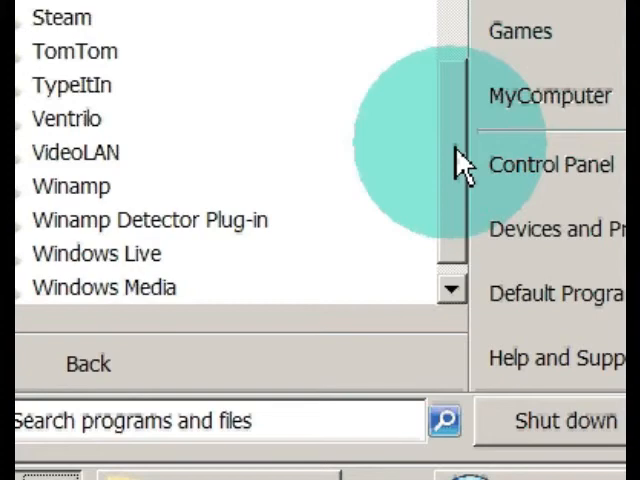
scroll("up", 3)
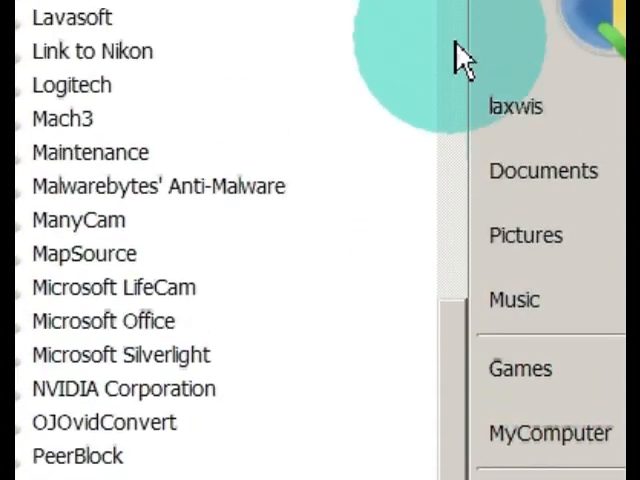
left_click(153, 301)
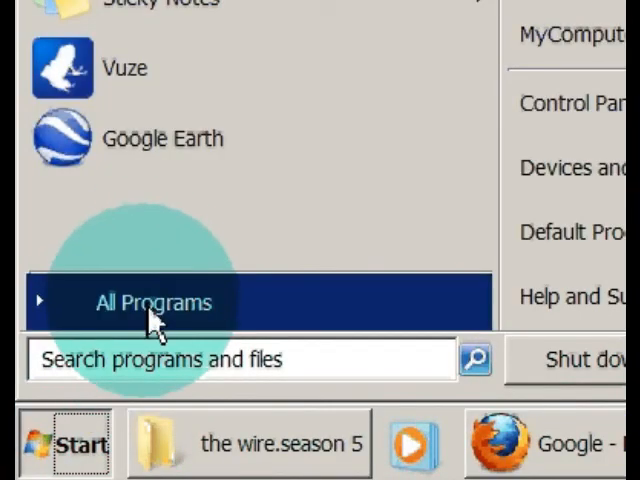
left_click(154, 302)
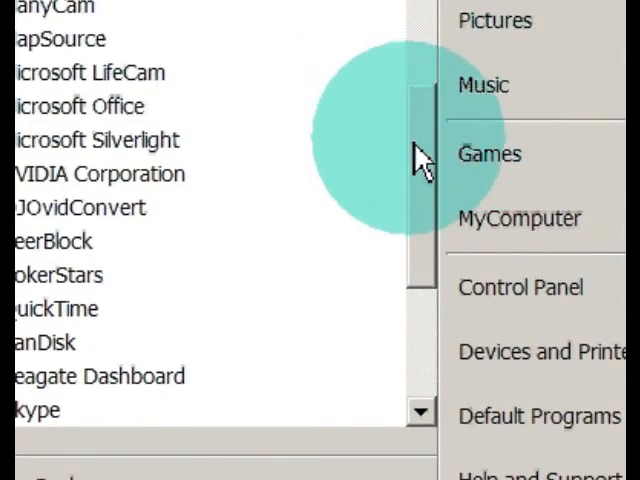
scroll("up", 3)
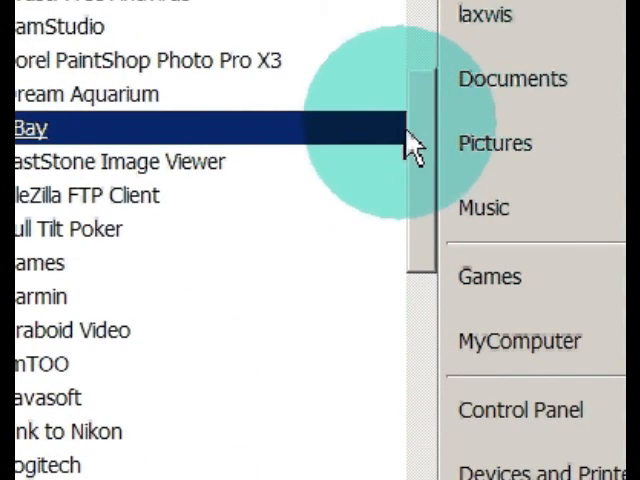
scroll("up", 3)
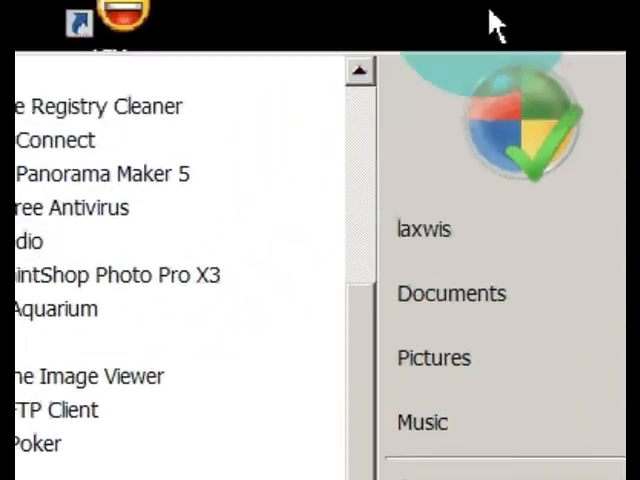